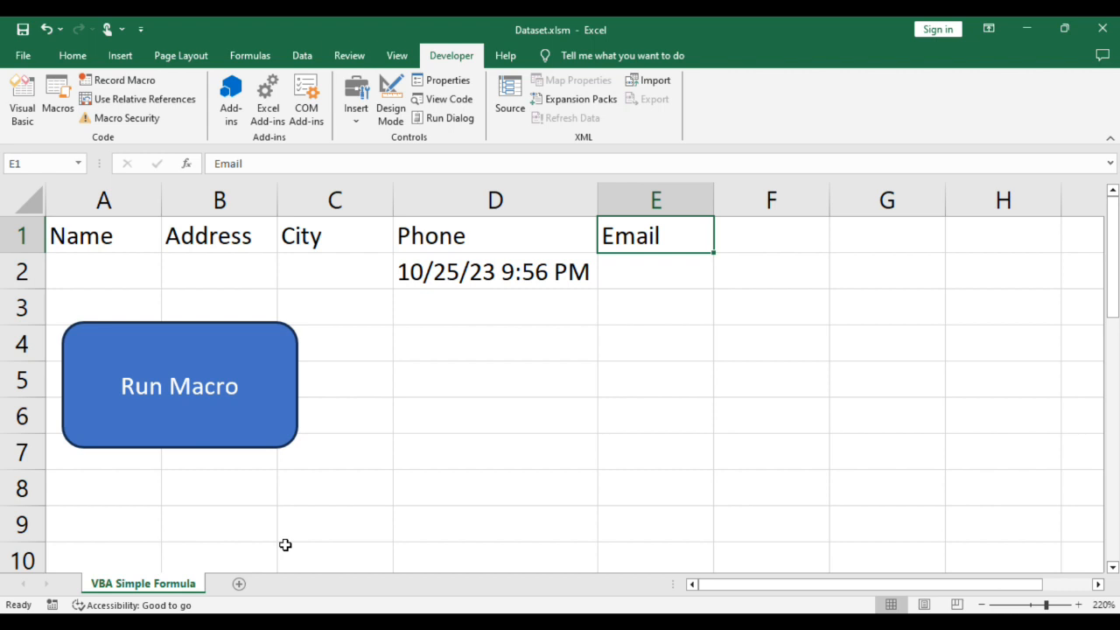
{"action": "mouse_move", "coordinate": [251, 348]}
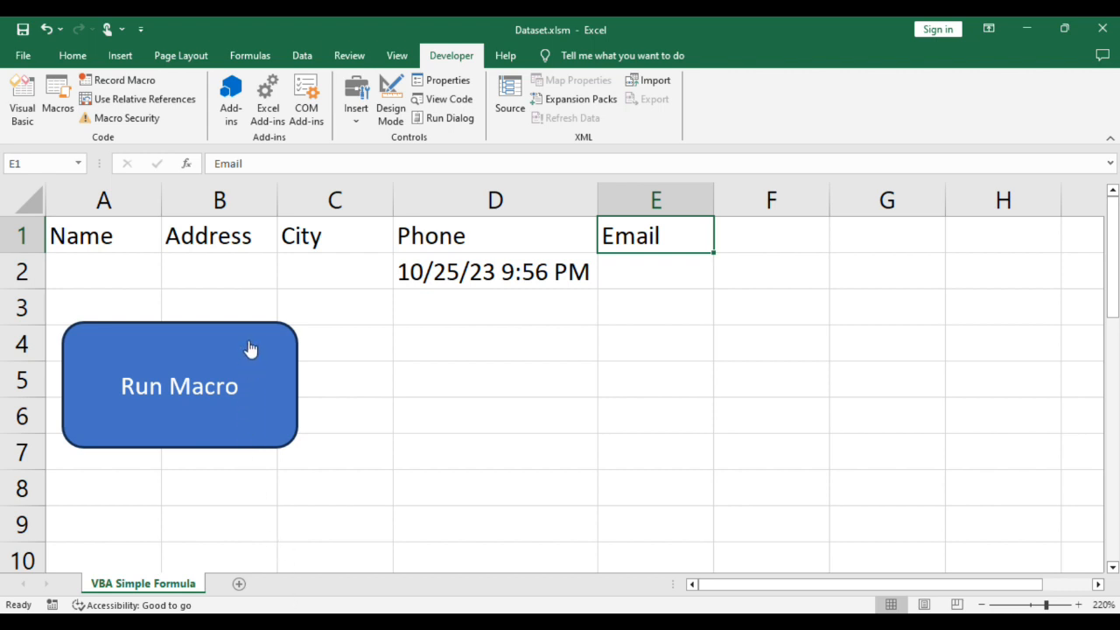
{"action": "mouse_move", "coordinate": [266, 348]}
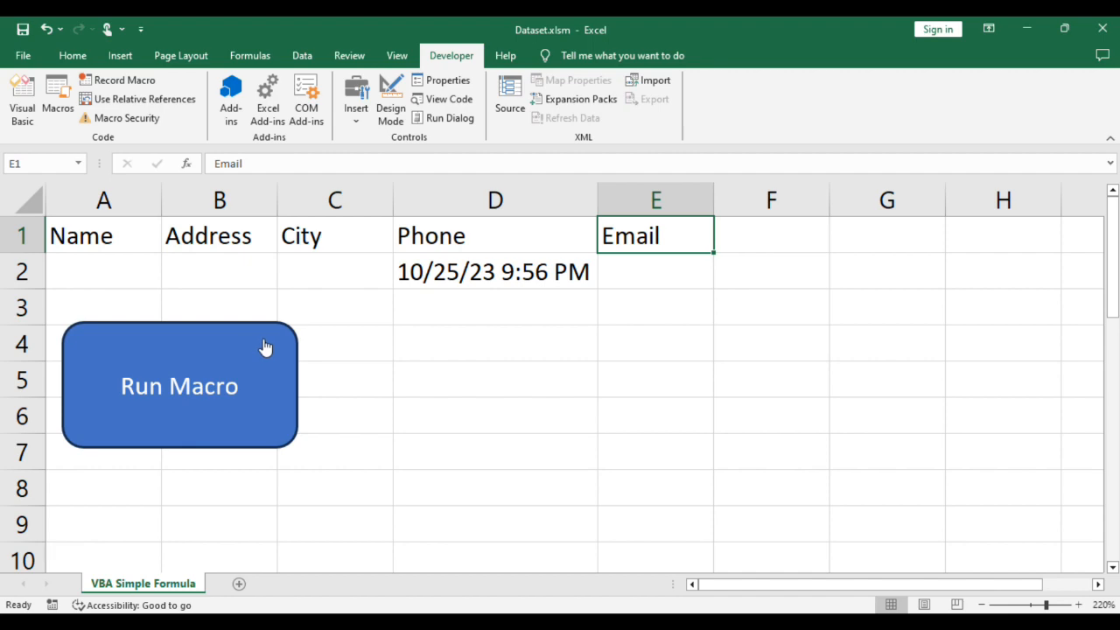
Open the OpenNewWorkbook macro assigned to the Run Macro shape in the VBA editor.
{"action": "left_click", "coordinate": [179, 386]}
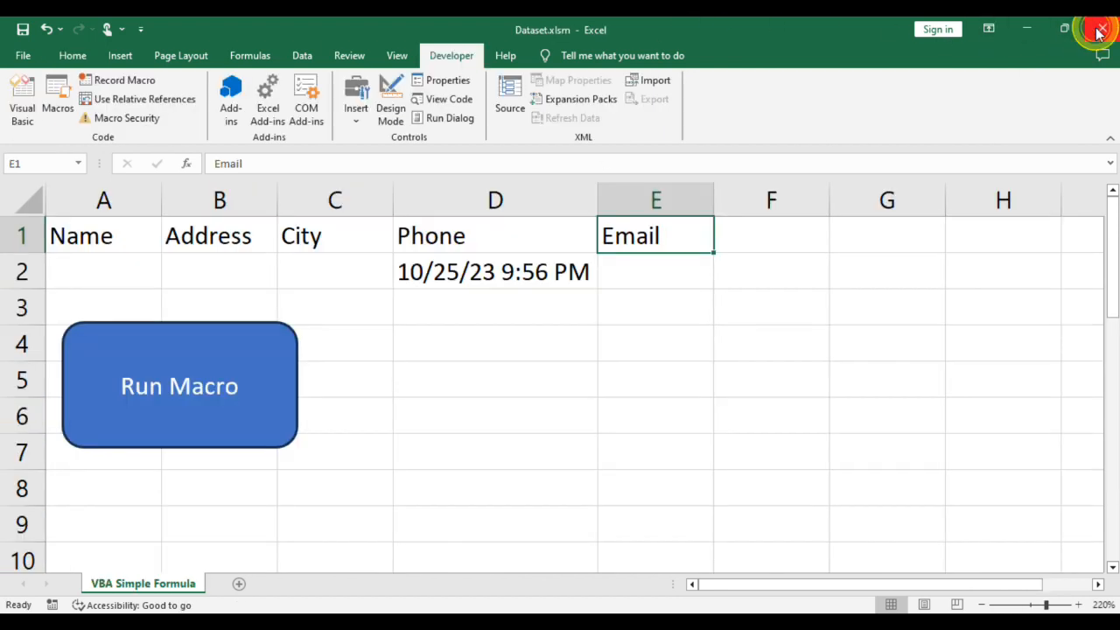
{"action": "right_click", "coordinate": [179, 386]}
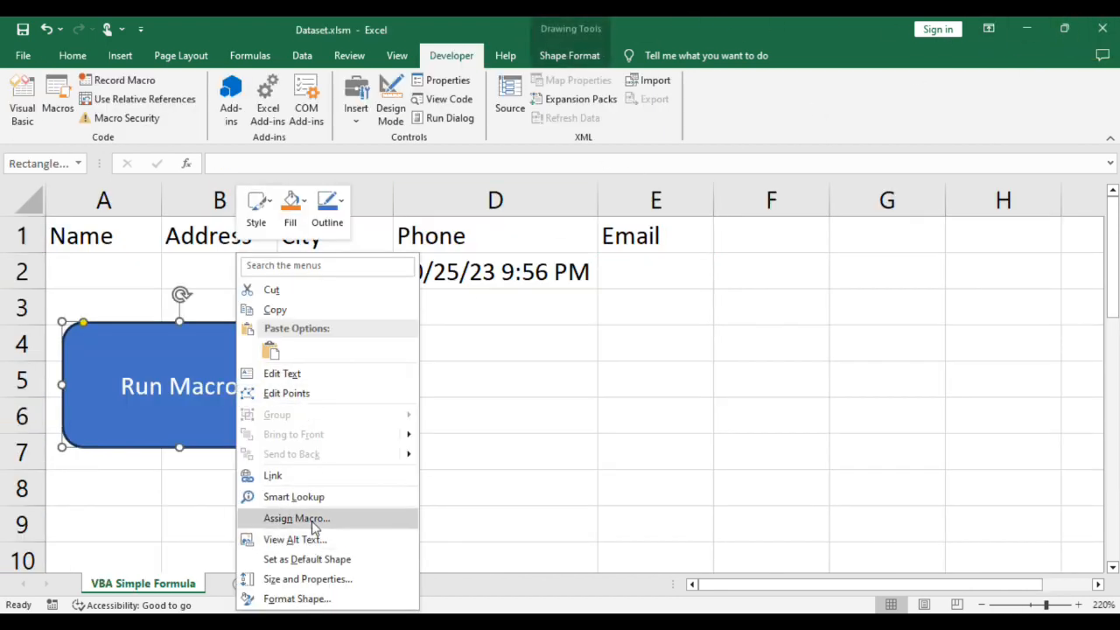
{"action": "left_click", "coordinate": [296, 517]}
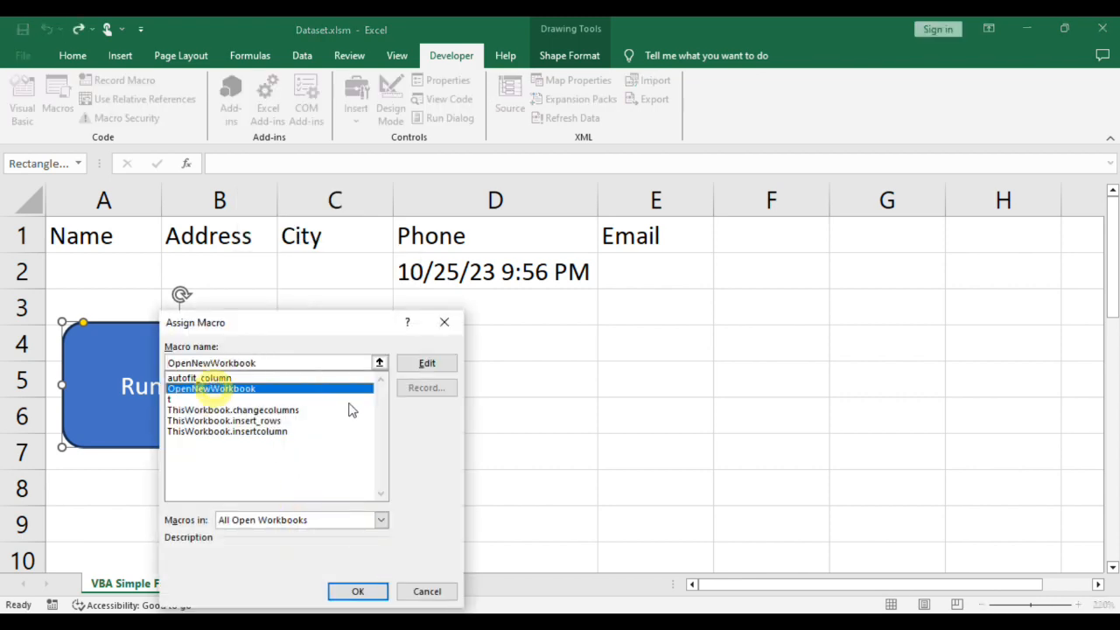
{"action": "left_click", "coordinate": [427, 363]}
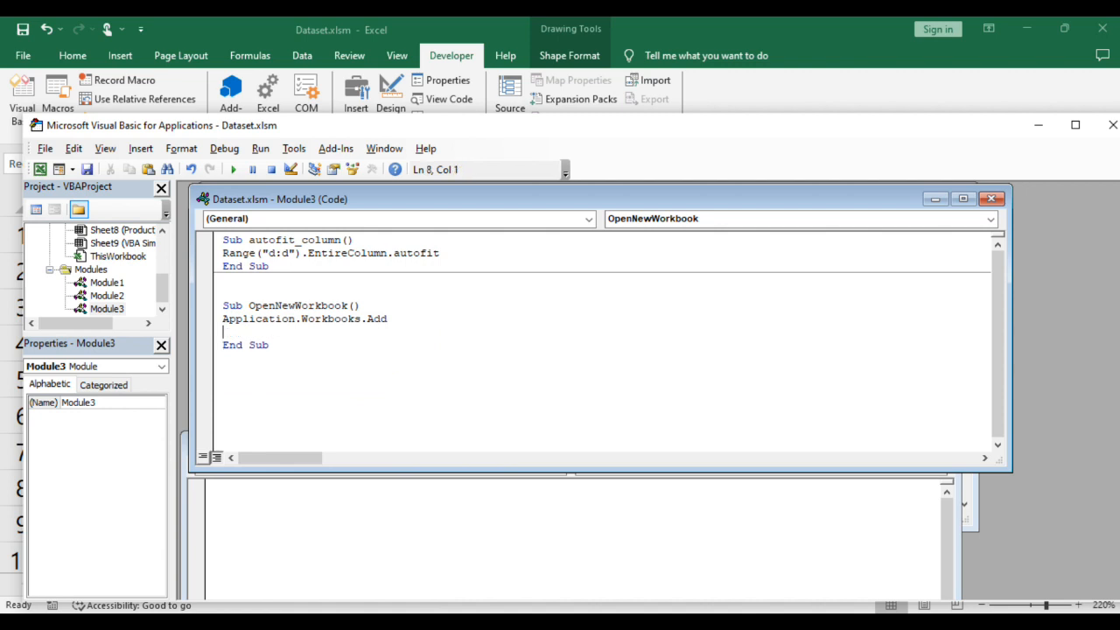
Add the line 'ActiveWorkbook.Close savechanges = False' below Application.Workbooks.Add.
{"action": "type", "text": "active"}
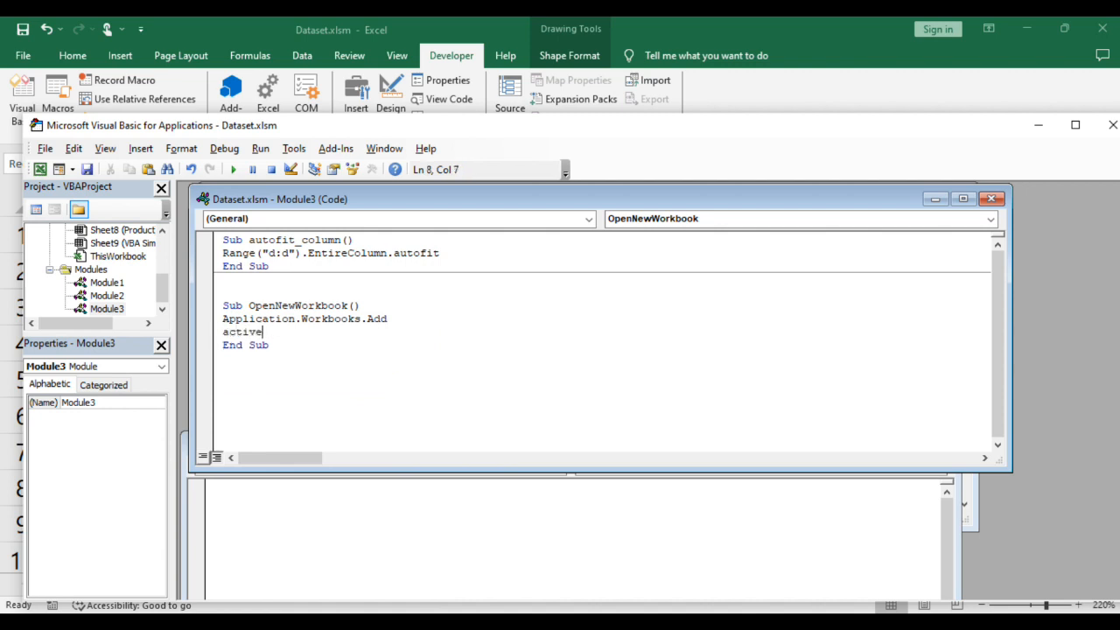
{"action": "type", "text": "workbook"}
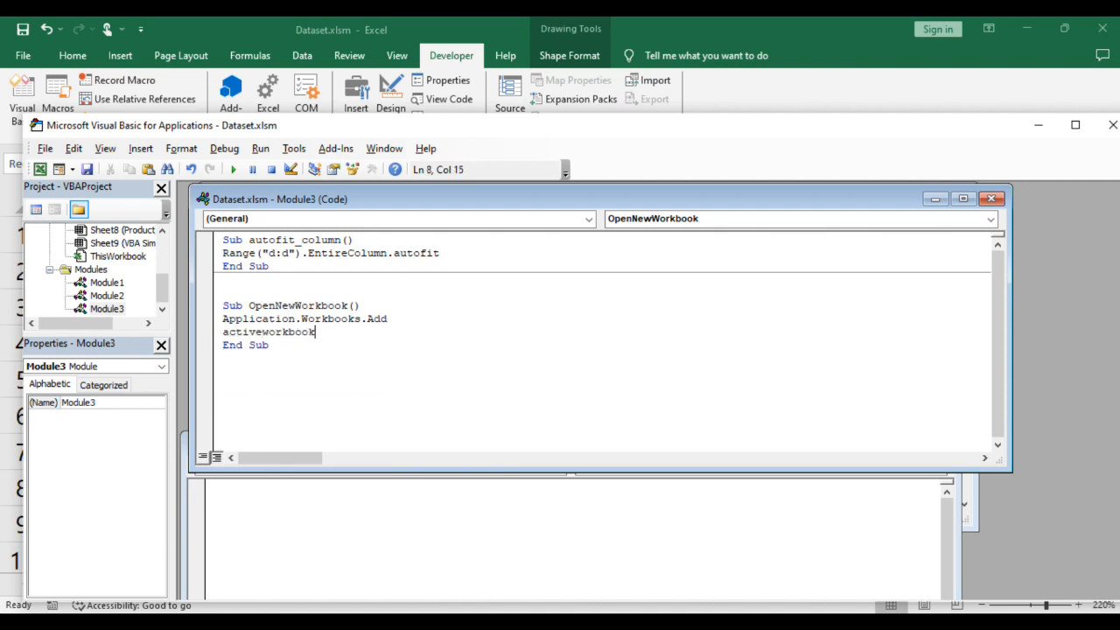
{"action": "type", "text": ".close"}
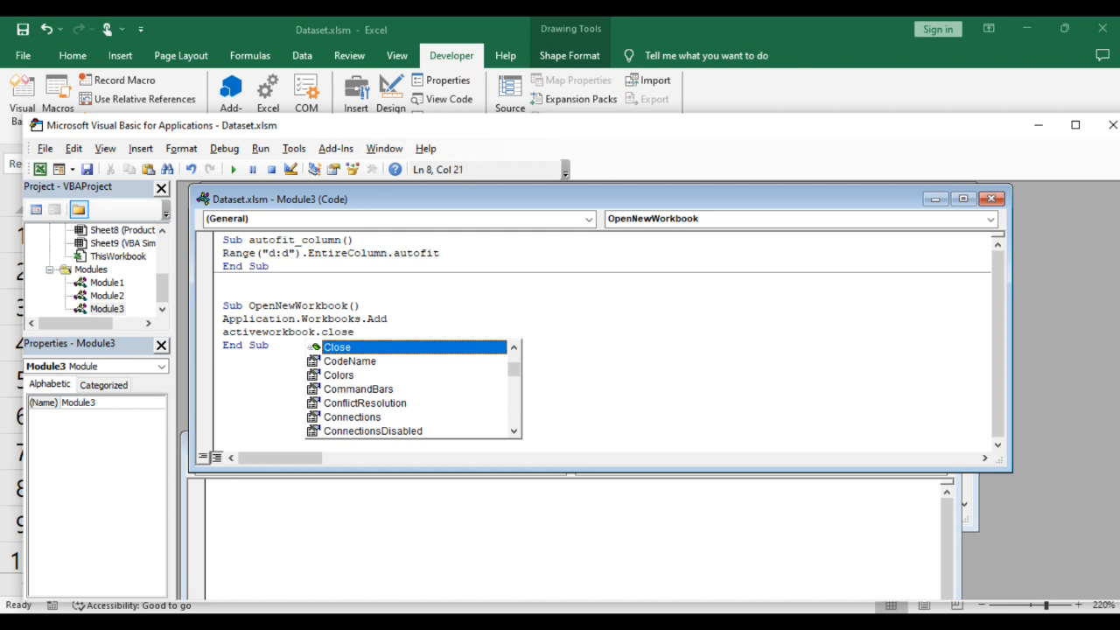
{"action": "type", "text": "savechang"}
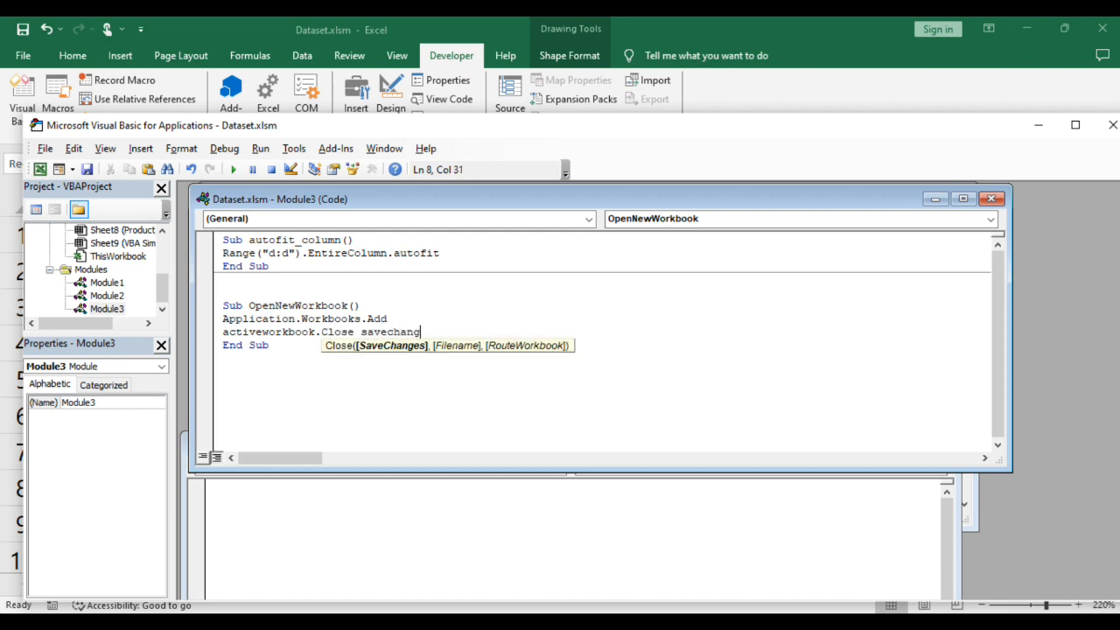
{"action": "type", "text": "=false"}
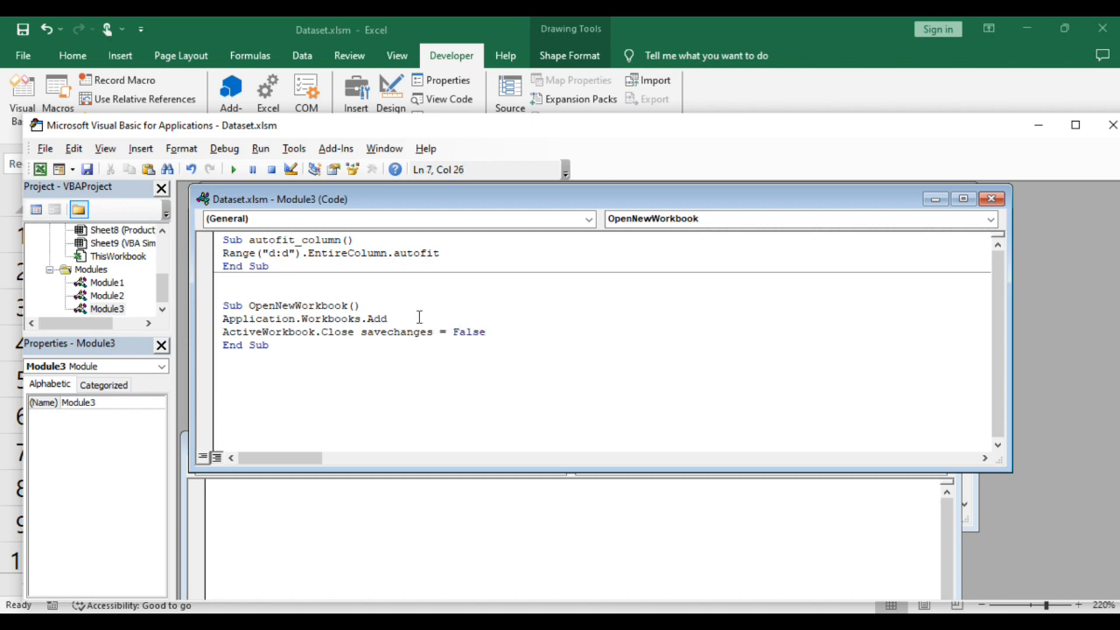
{"action": "mouse_move", "coordinate": [337, 341]}
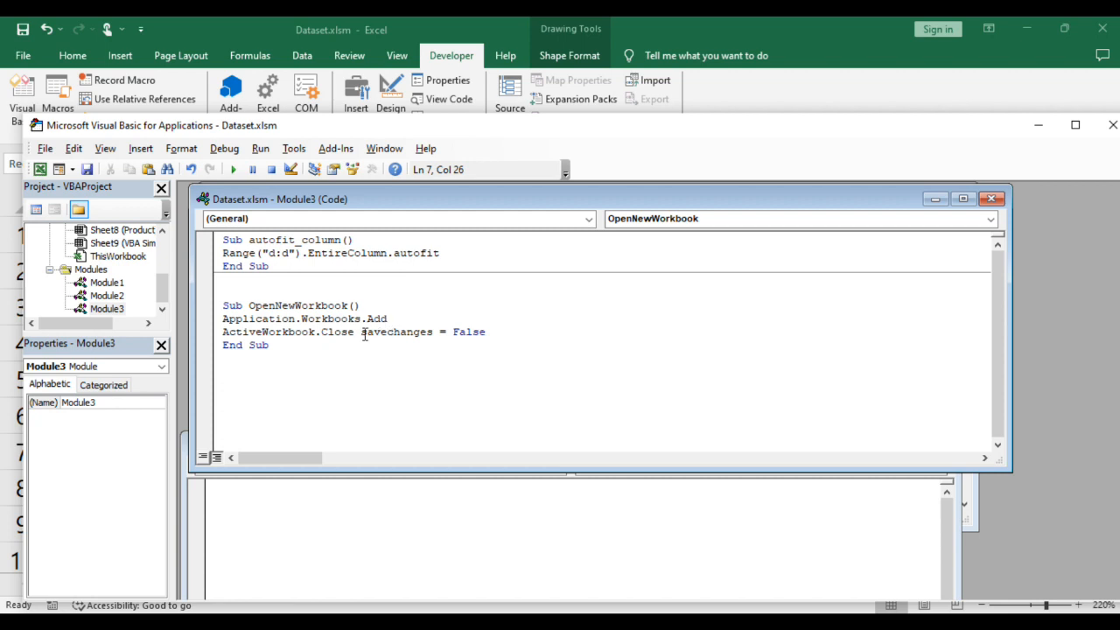
{"action": "left_click_drag", "start_coordinate": [360, 331], "coordinate": [491, 332]}
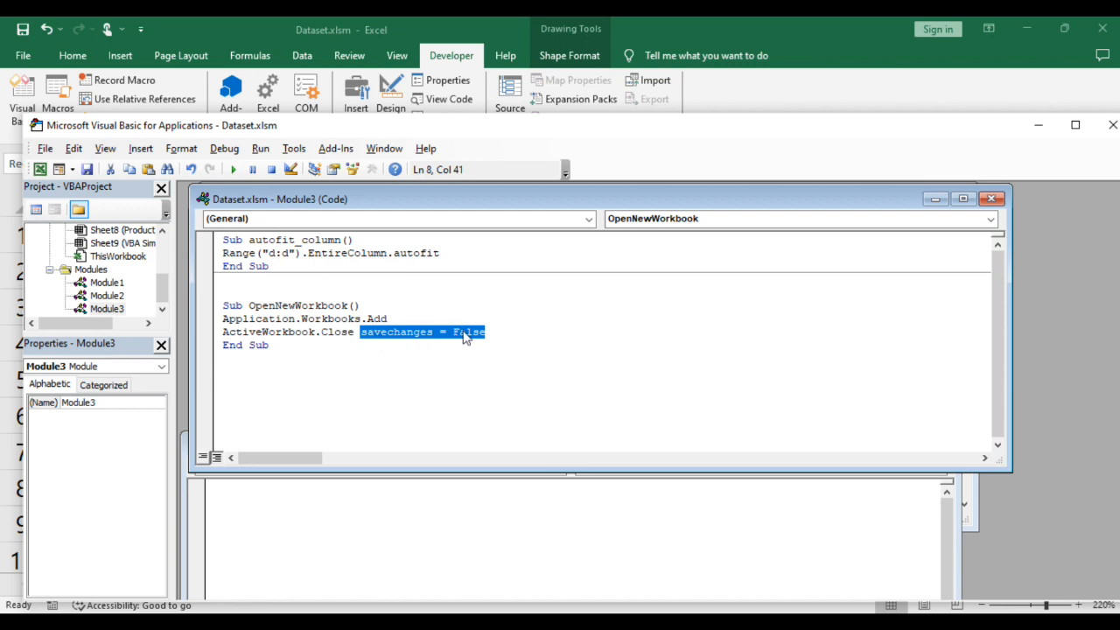
{"action": "mouse_move", "coordinate": [499, 331]}
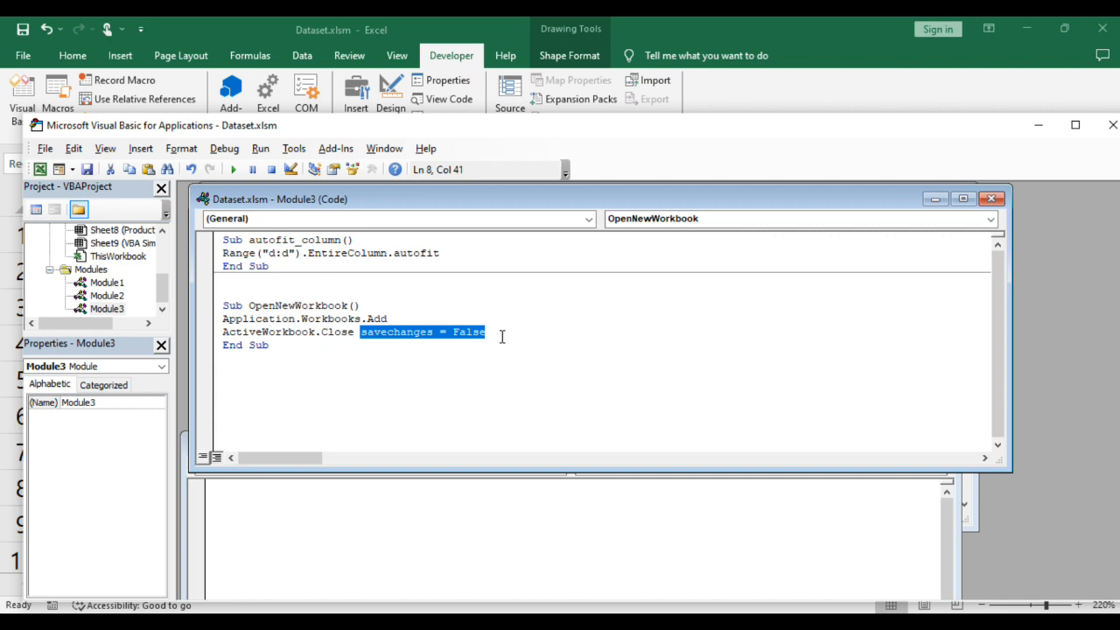
{"action": "left_click", "coordinate": [466, 318]}
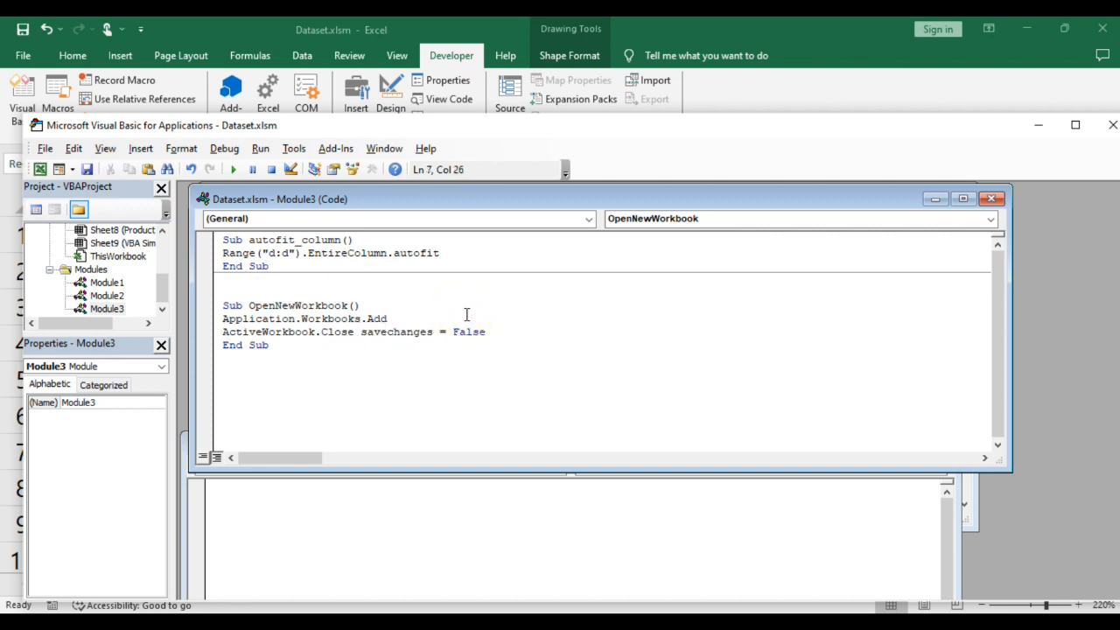
{"action": "mouse_move", "coordinate": [678, 33]}
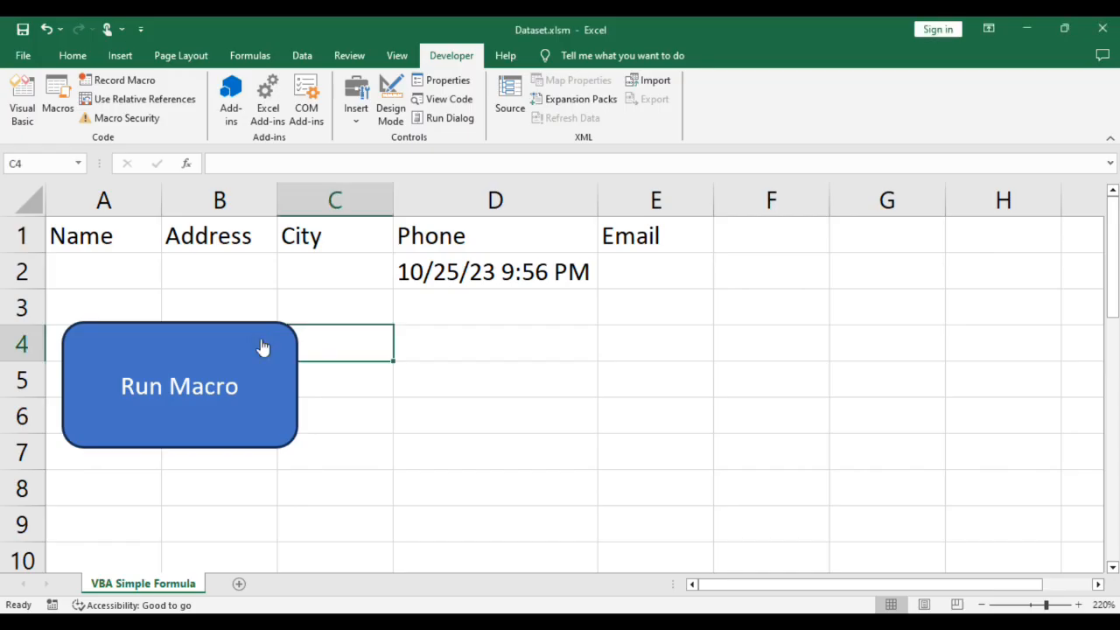
{"action": "mouse_move", "coordinate": [264, 343]}
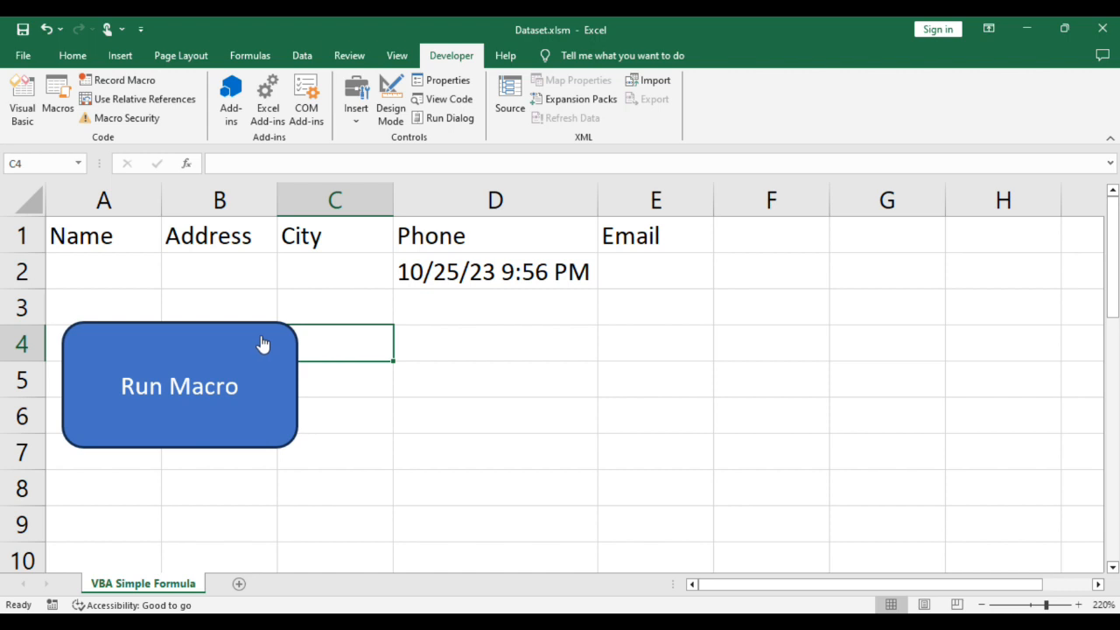